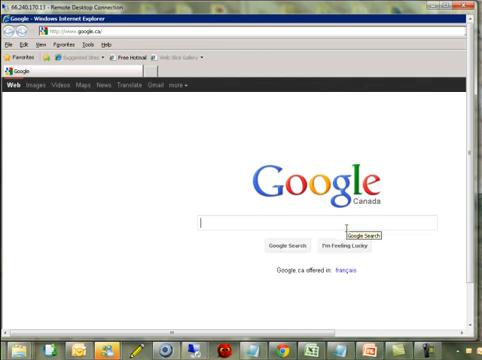
type("best vps")
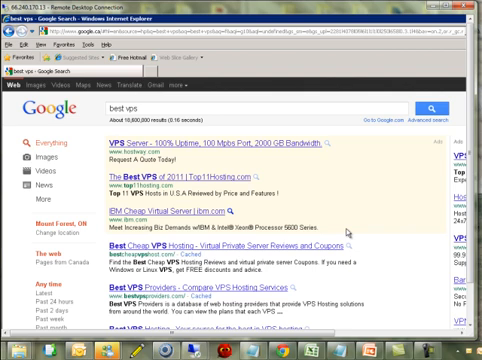